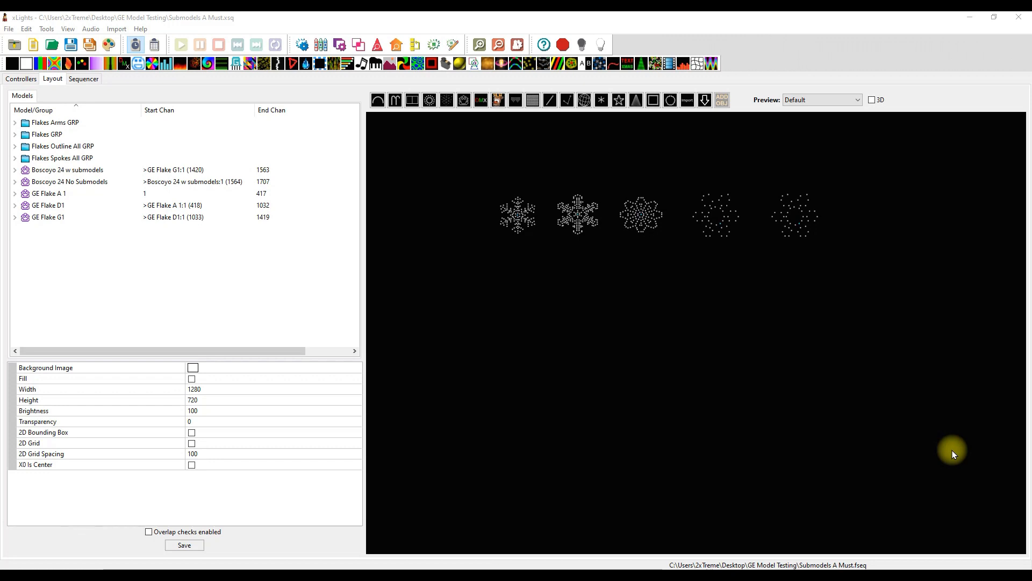
{"action": "mouse_move", "coordinate": [723, 232]}
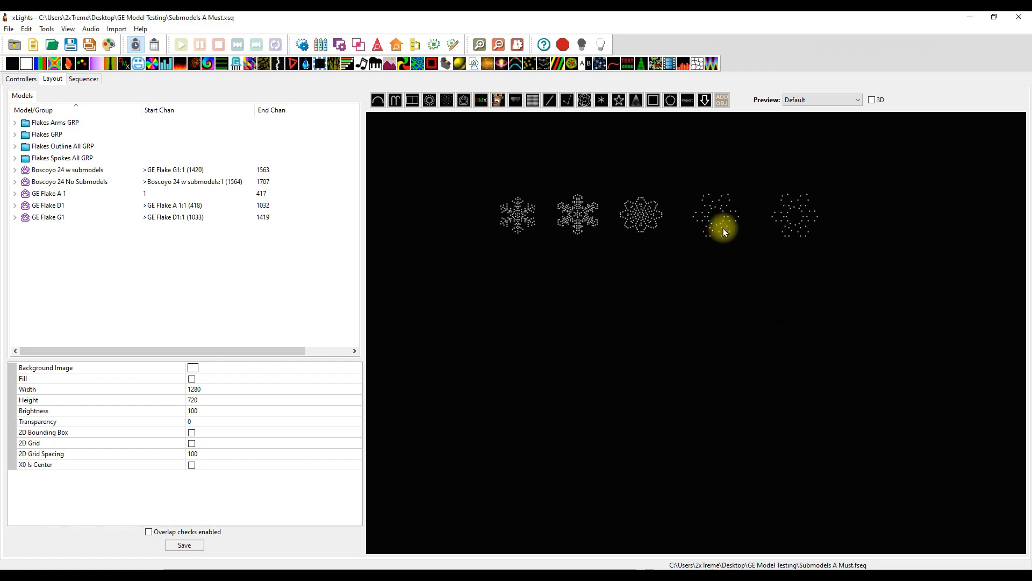
Select the Boscoyo 24 w submodels flake in the layout to show its properties
{"action": "left_click", "coordinate": [67, 168]}
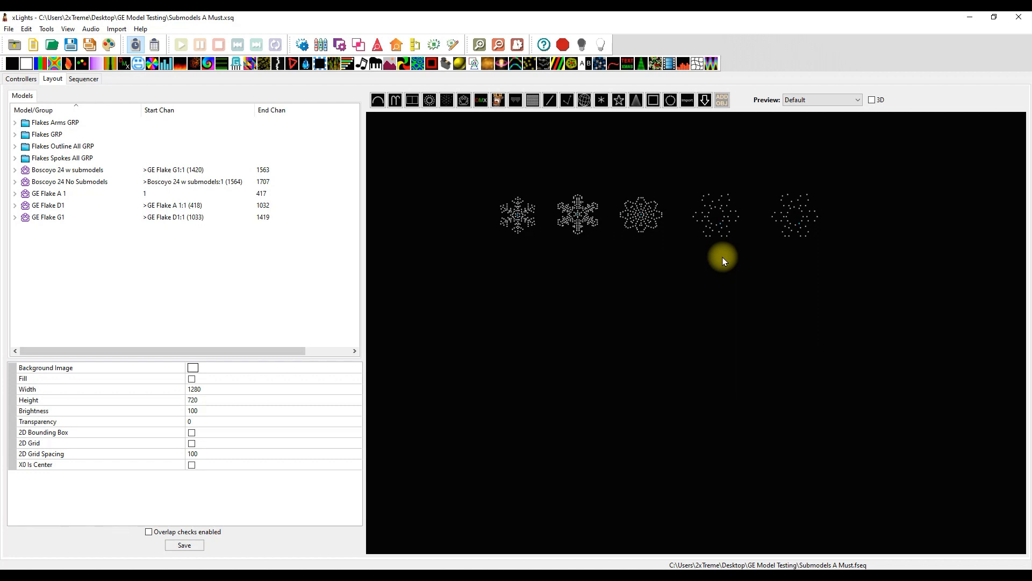
{"action": "mouse_move", "coordinate": [726, 252]}
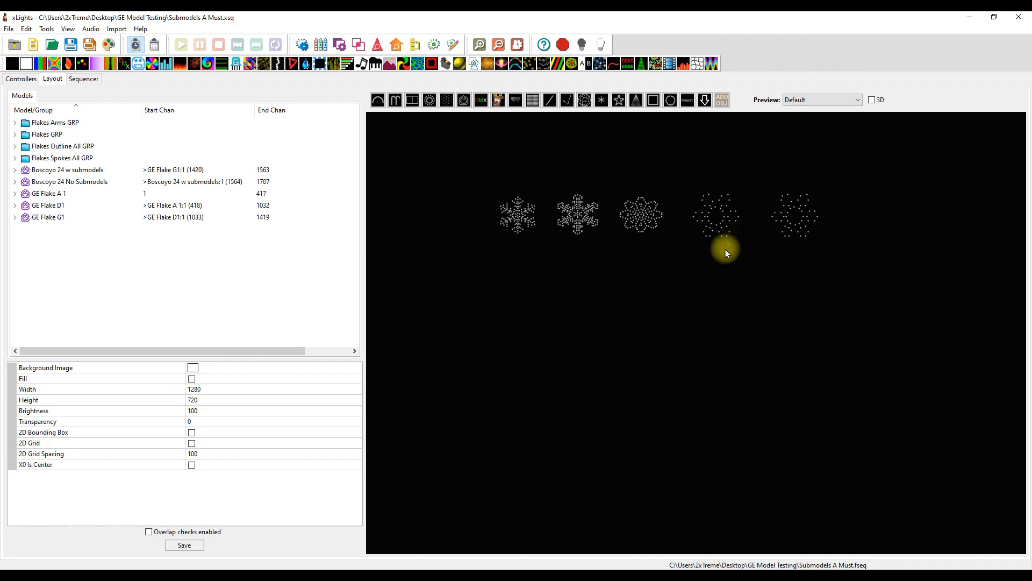
{"action": "left_click", "coordinate": [716, 214]}
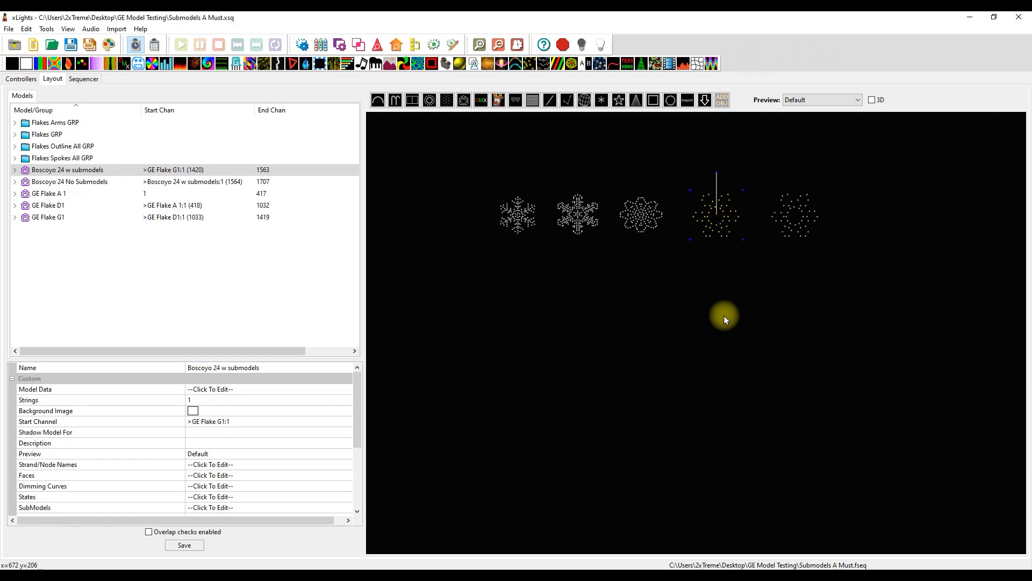
Select the GE Flake A 1 model in the layout to show its property grid
{"action": "left_click", "coordinate": [49, 192]}
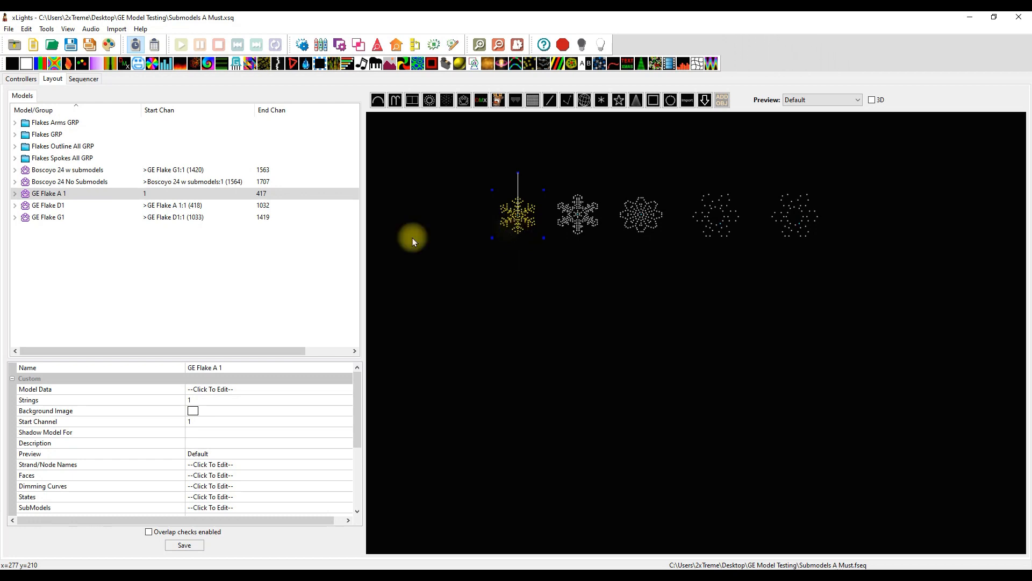
{"action": "mouse_move", "coordinate": [509, 307]}
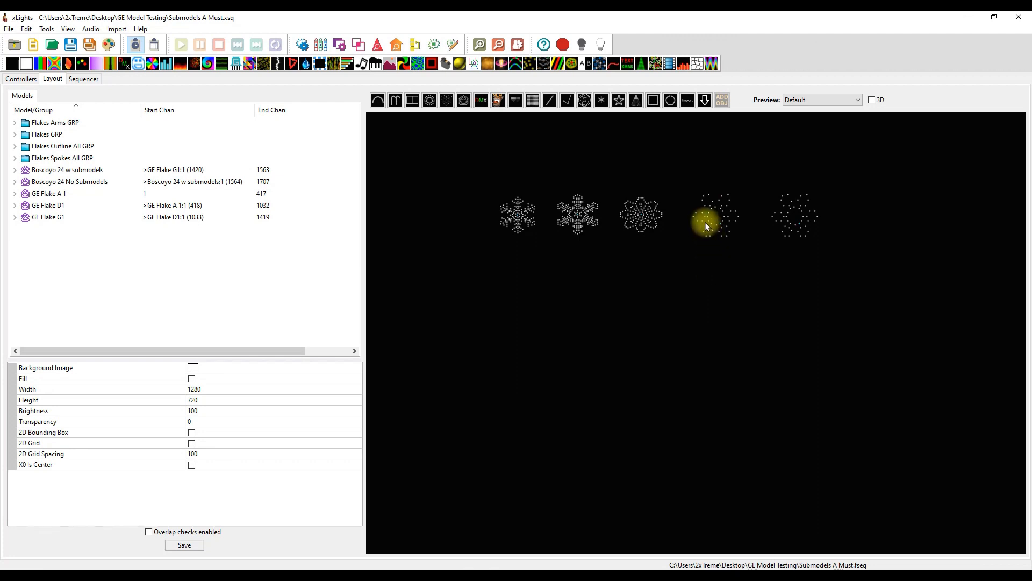
{"action": "mouse_move", "coordinate": [716, 227]}
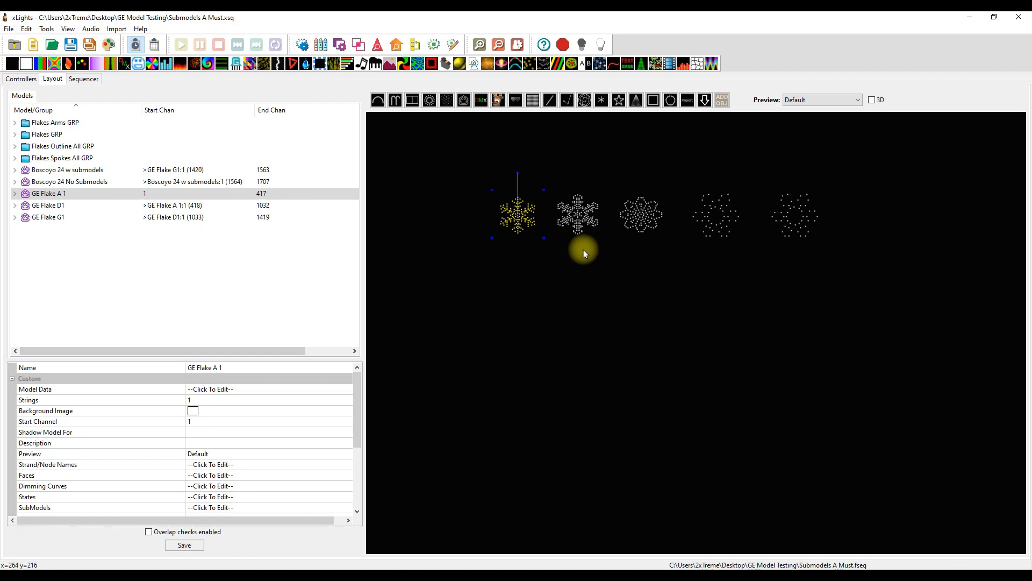
{"action": "left_click", "coordinate": [69, 170]}
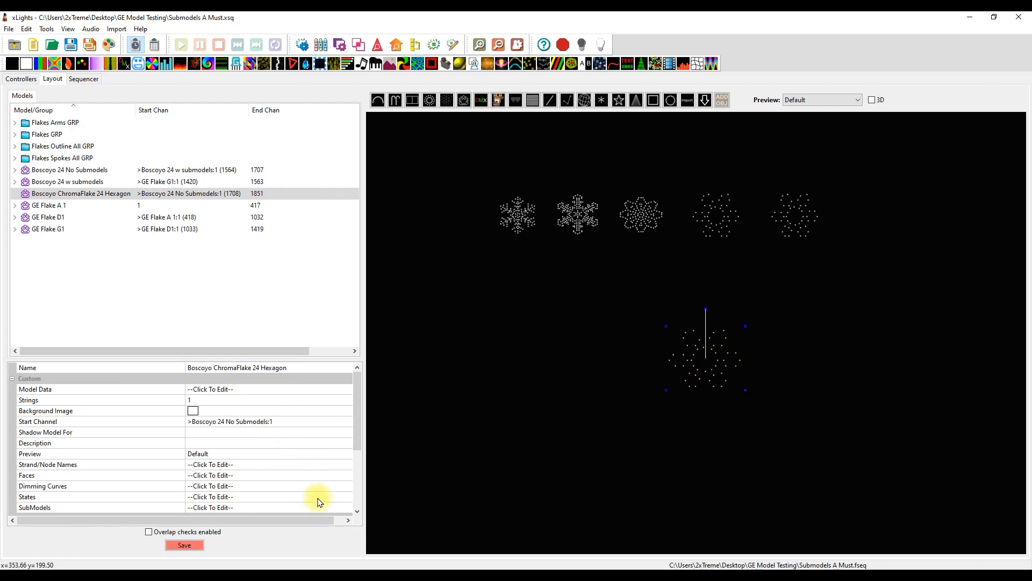
{"action": "left_click", "coordinate": [210, 506]}
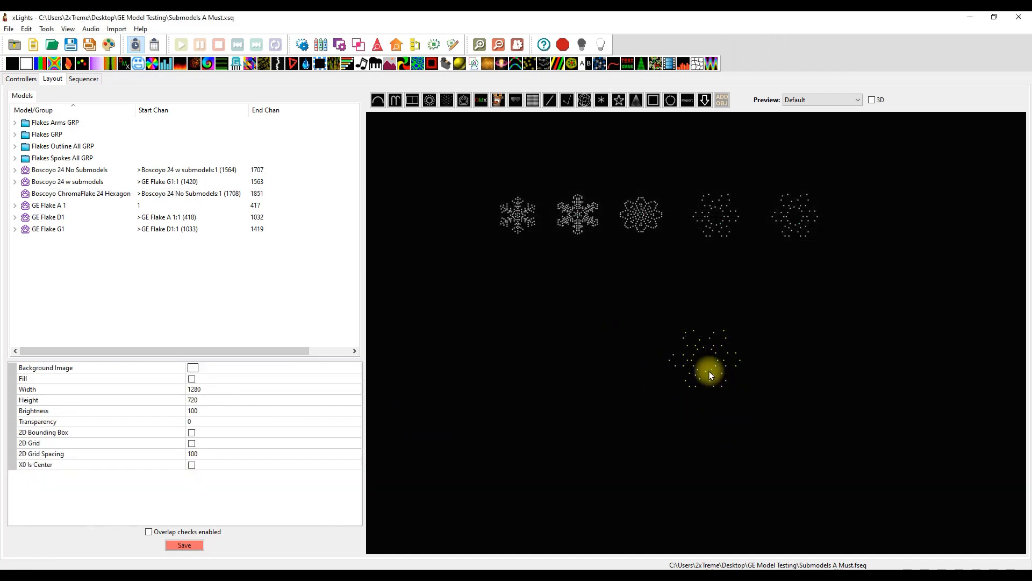
{"action": "left_click", "coordinate": [69, 169]}
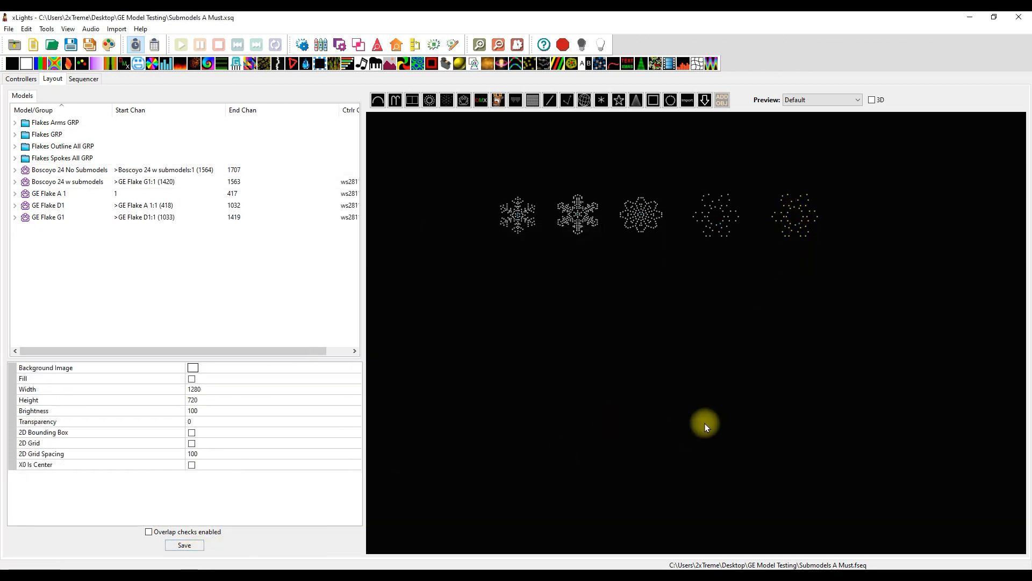
Bring up the SubModels editor for the Boscoyo 24 w submodels flake
{"action": "left_click", "coordinate": [66, 180]}
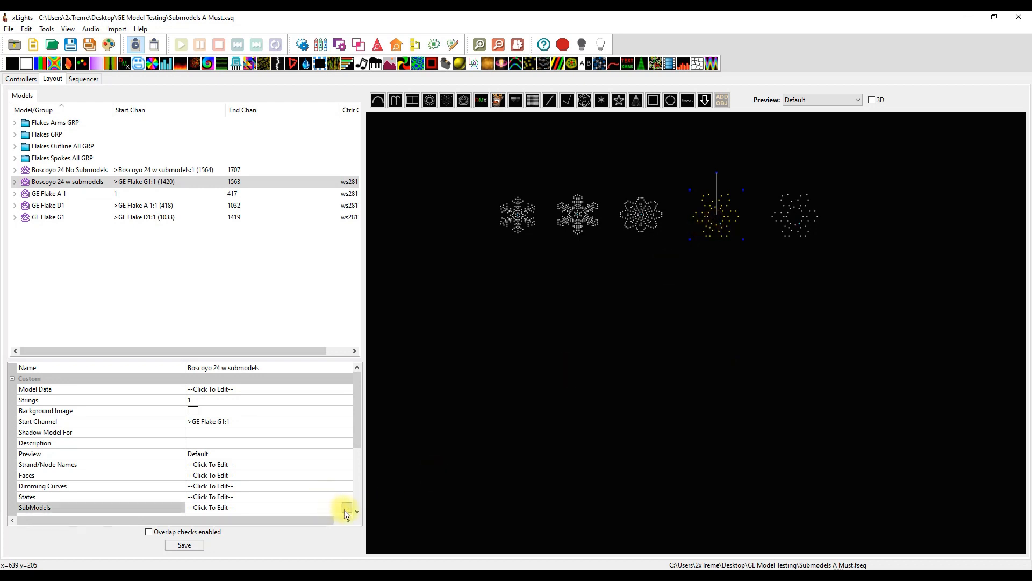
{"action": "left_click", "coordinate": [345, 506]}
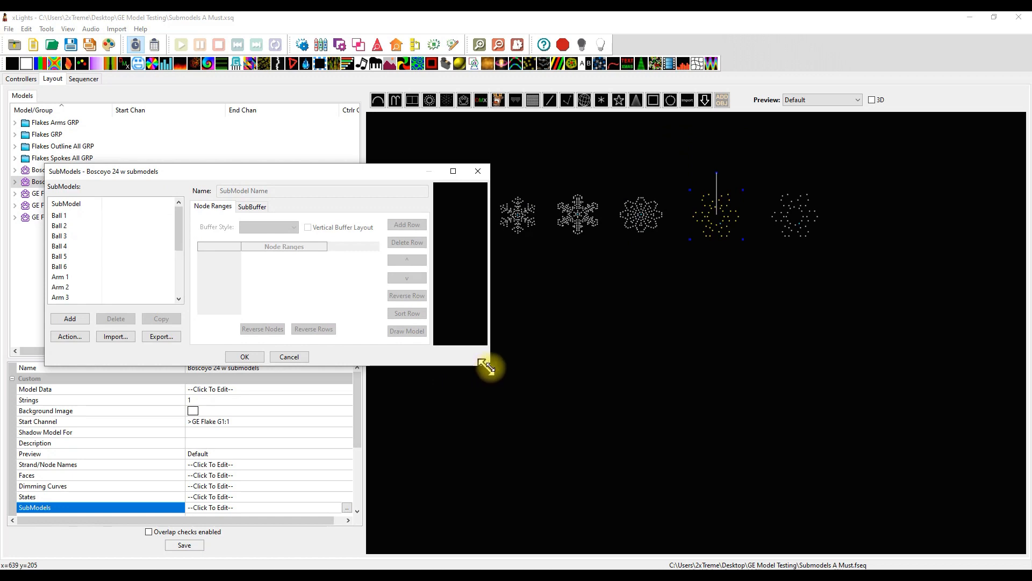
Review the nodes of the Ball, Arm and Spoke submodels, then close the editor
{"action": "left_click", "coordinate": [59, 215]}
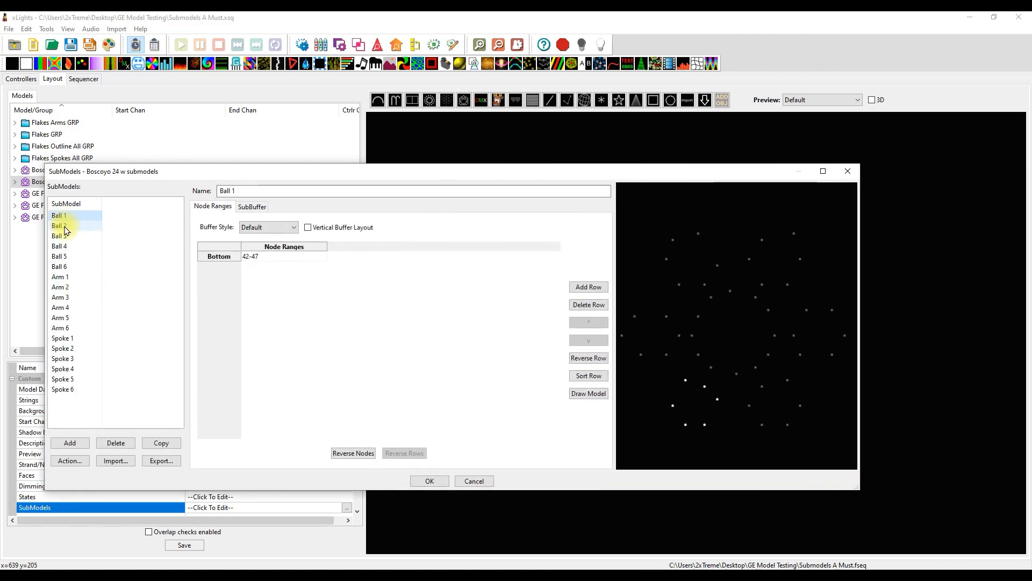
{"action": "left_click", "coordinate": [59, 225]}
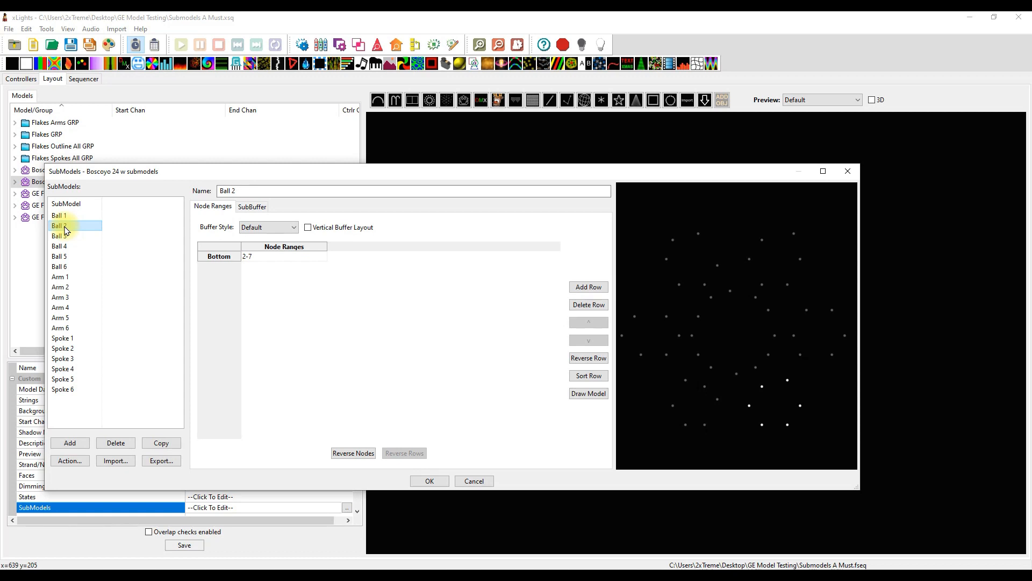
{"action": "left_click", "coordinate": [60, 236]}
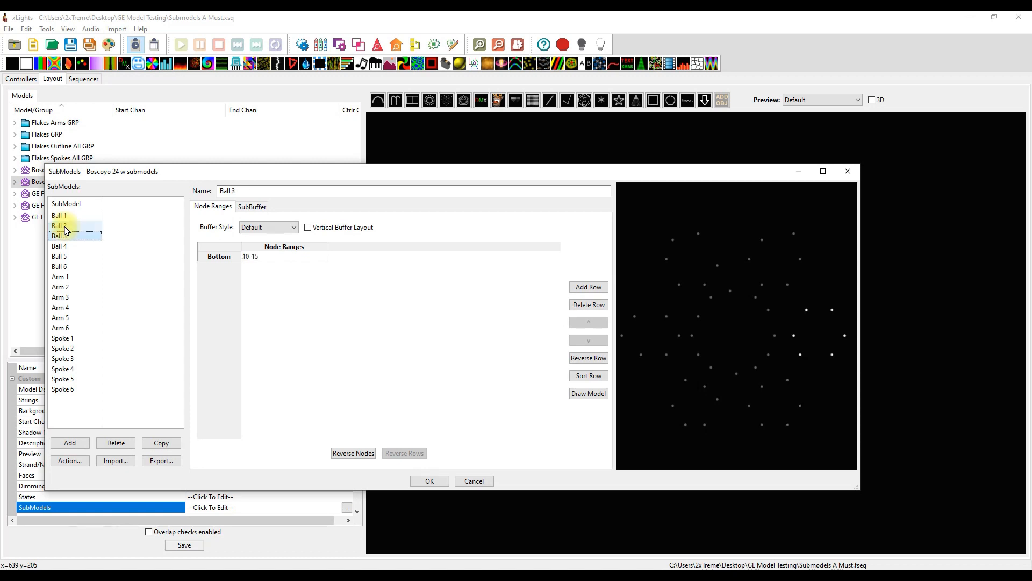
{"action": "left_click", "coordinate": [59, 256]}
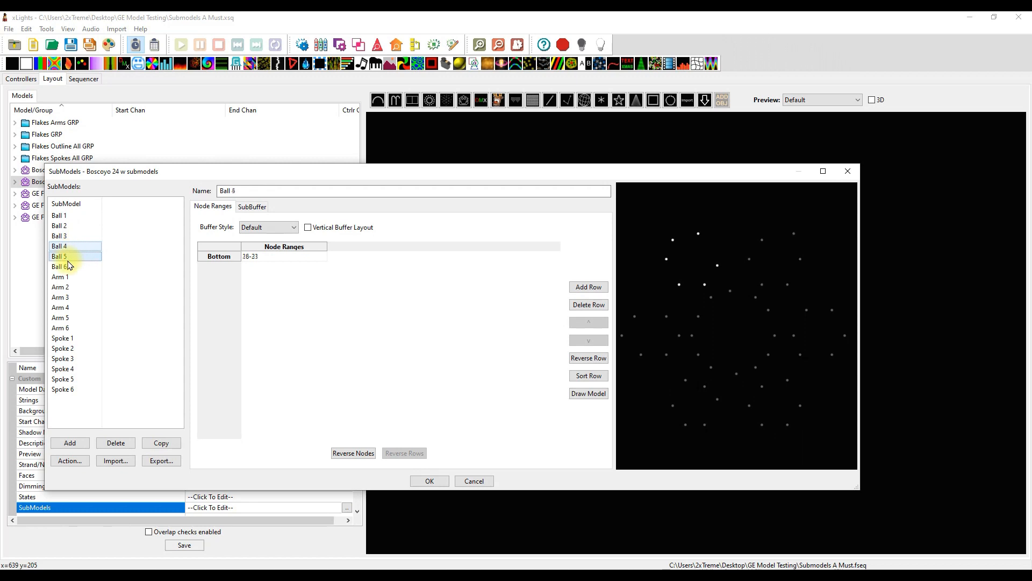
{"action": "left_click", "coordinate": [61, 276]}
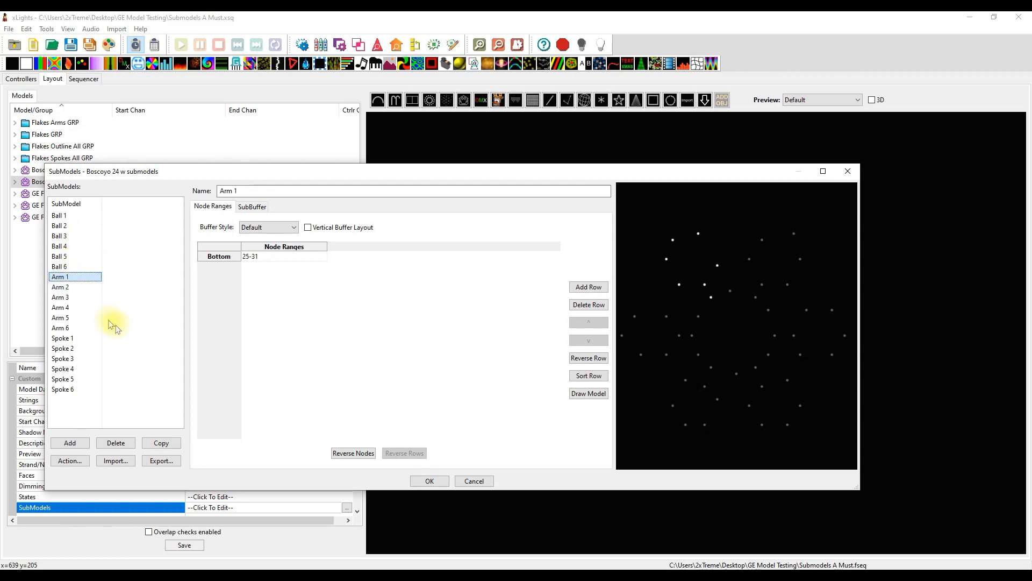
{"action": "left_click", "coordinate": [60, 286]}
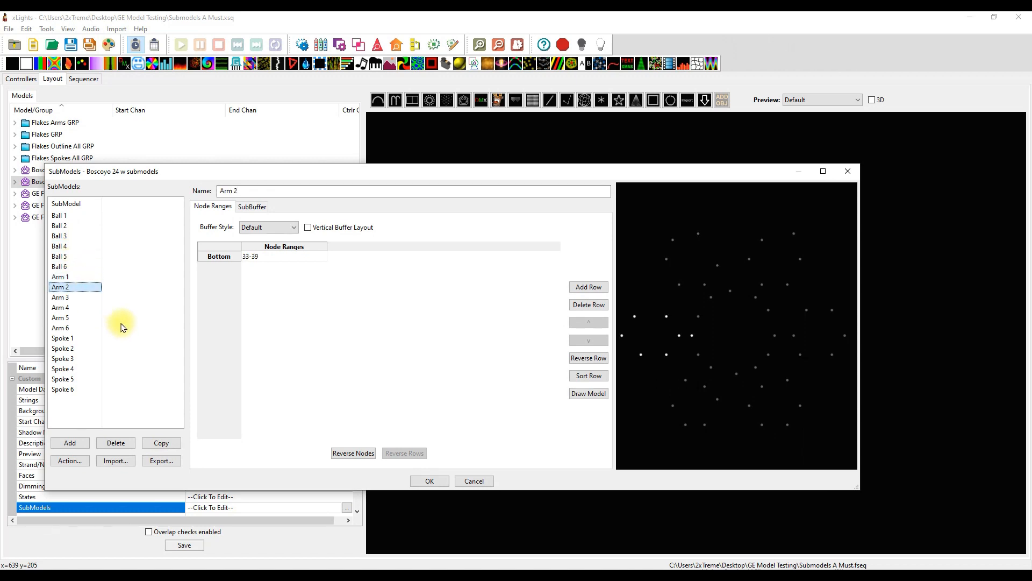
{"action": "left_click", "coordinate": [60, 308]}
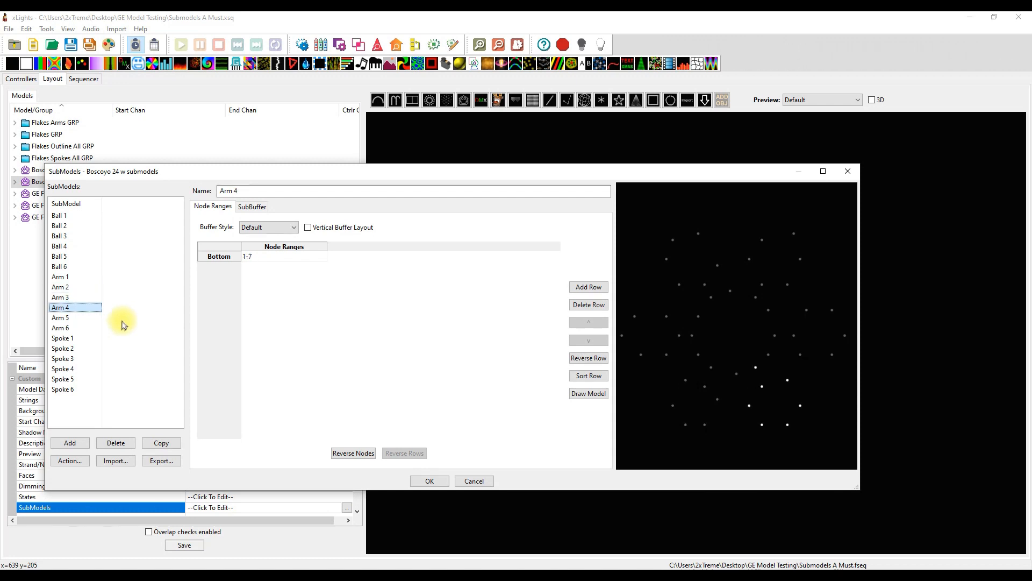
{"action": "left_click", "coordinate": [60, 319]}
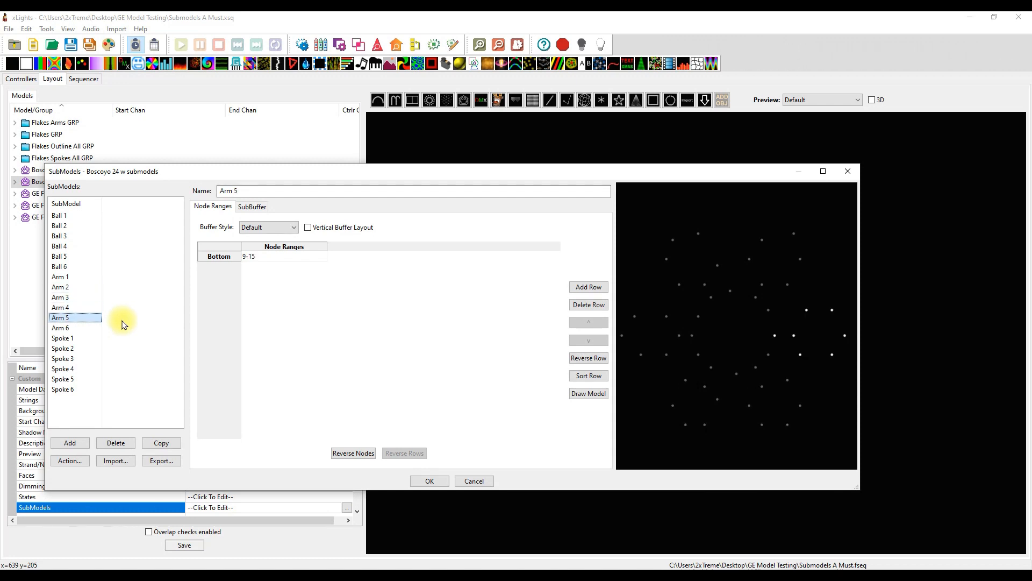
{"action": "left_click", "coordinate": [60, 328]}
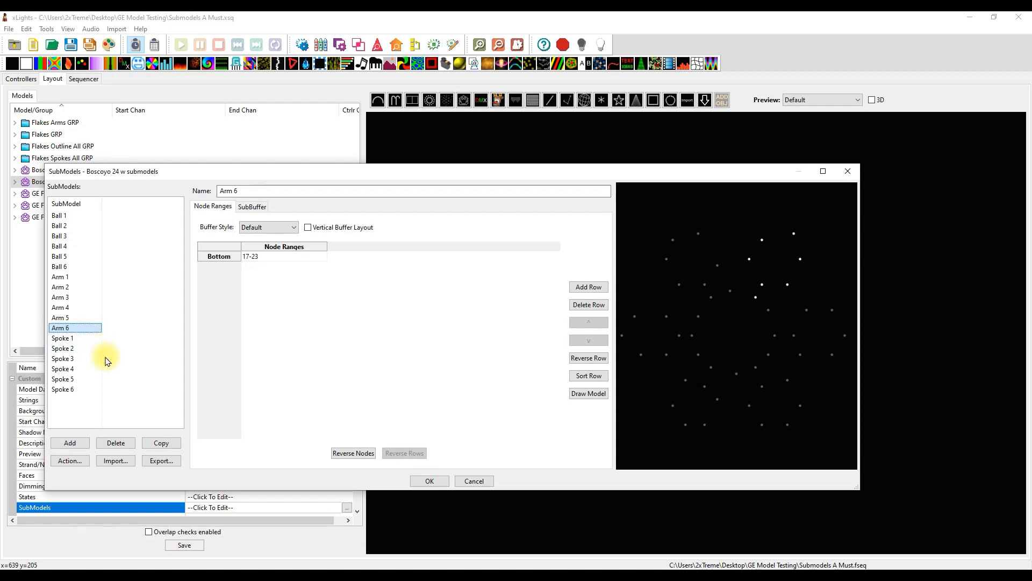
{"action": "left_click", "coordinate": [62, 338]}
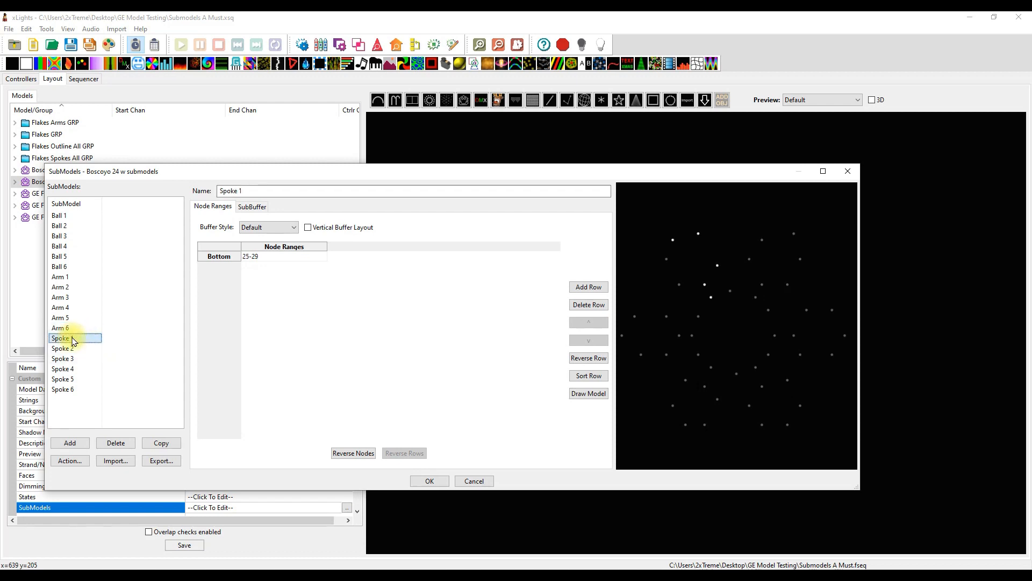
{"action": "left_click", "coordinate": [63, 368]}
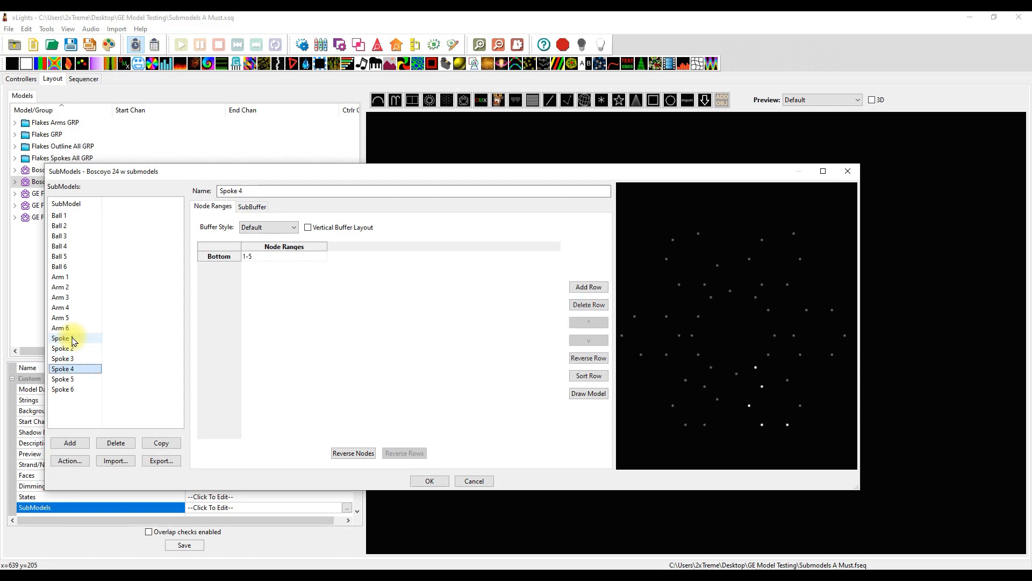
{"action": "left_click", "coordinate": [62, 389]}
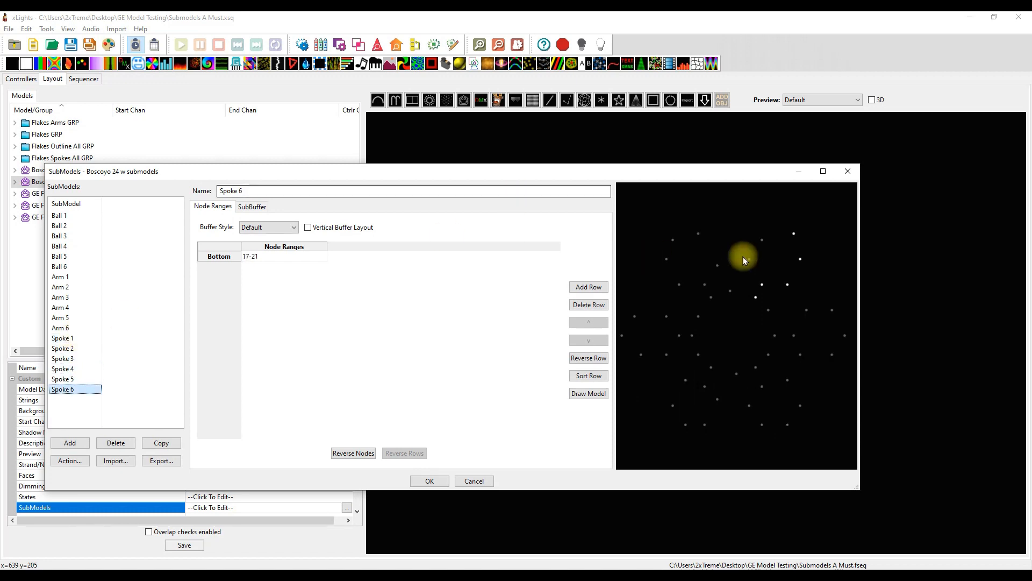
{"action": "mouse_move", "coordinate": [588, 375]}
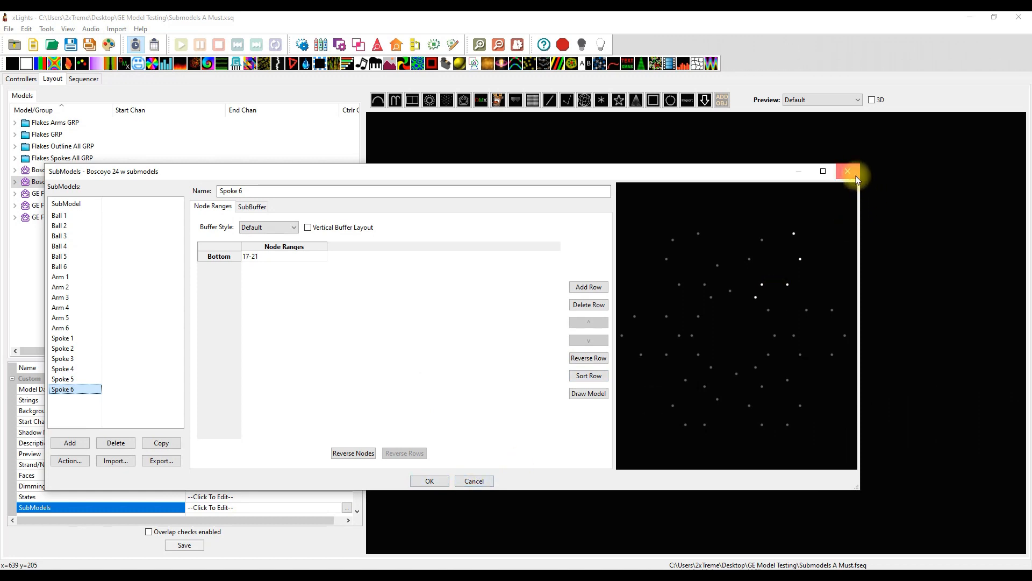
{"action": "left_click", "coordinate": [848, 171]}
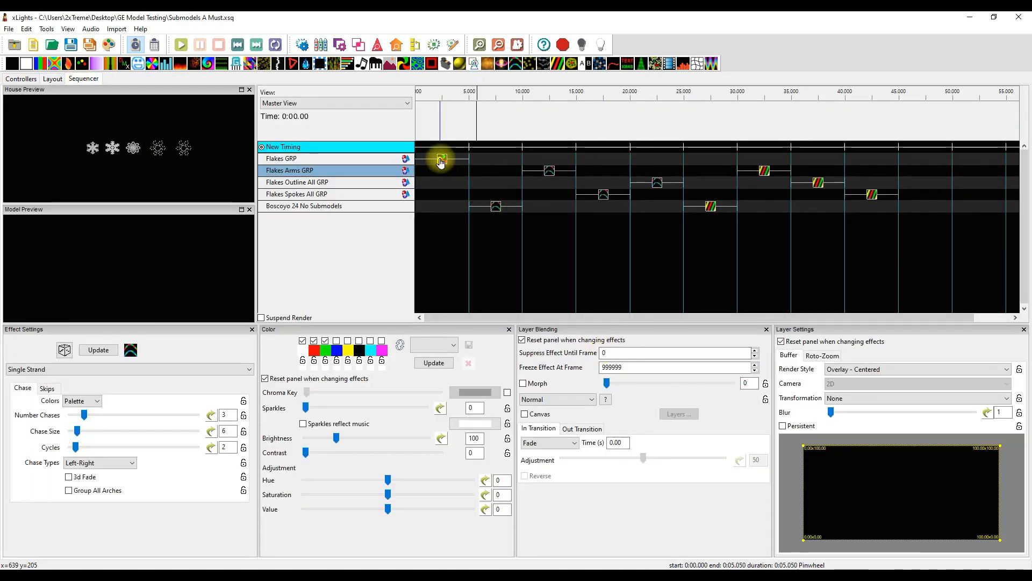
Play the Pinwheel effect on the Flakes GRP row in the previews
{"action": "left_click", "coordinate": [441, 159]}
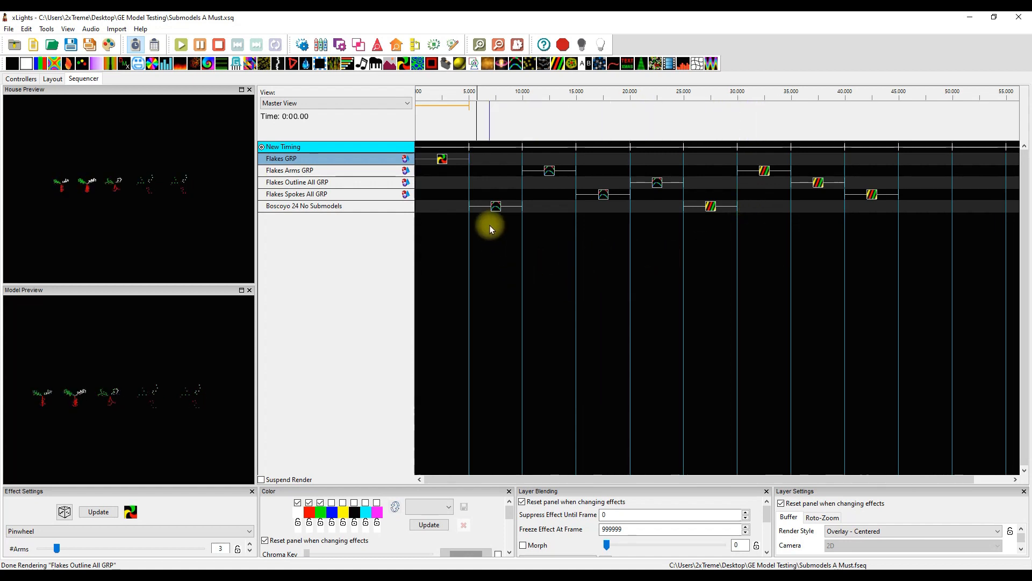
Select the Boscoyo 24 No Submodels row and play its chase and Spirals effects
{"action": "left_click", "coordinate": [304, 205]}
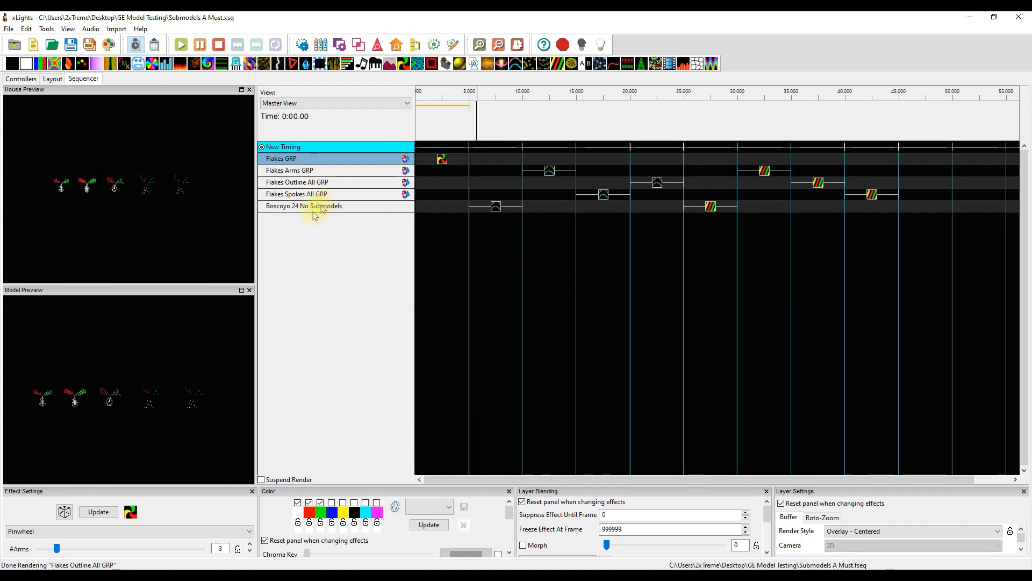
{"action": "left_click", "coordinate": [303, 206]}
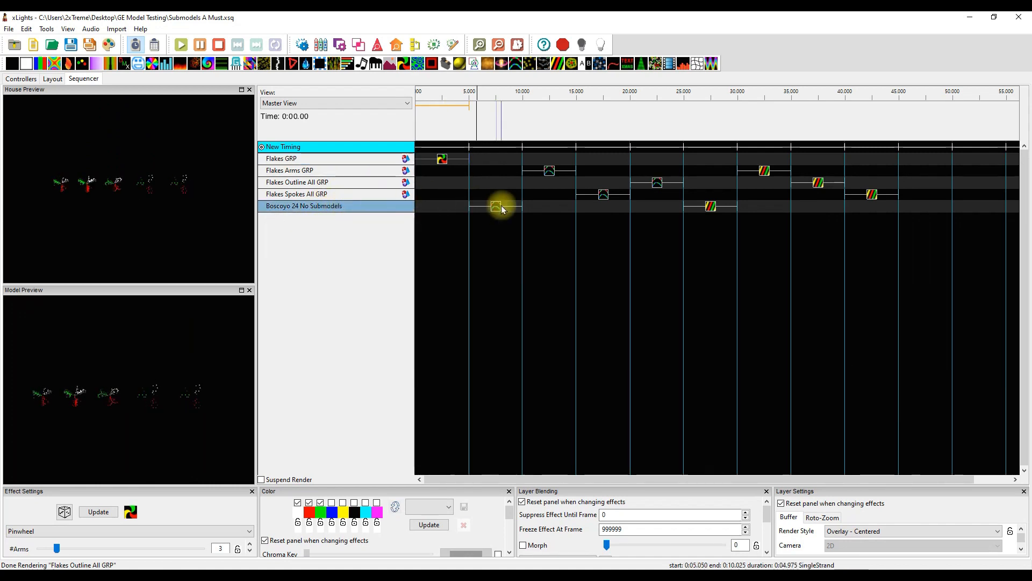
{"action": "left_click", "coordinate": [497, 207]}
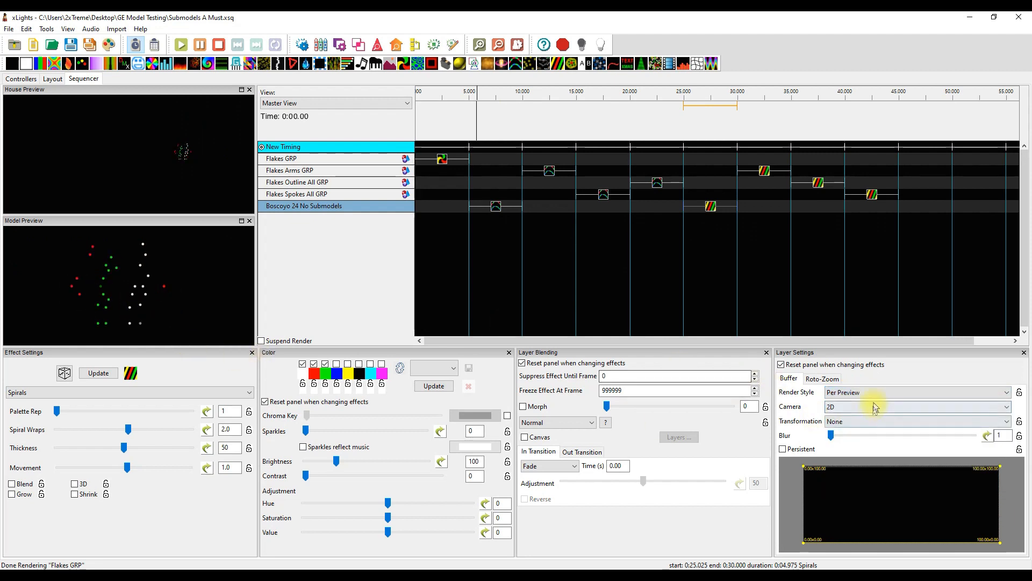
Set the Spirals effect's Render Style to Default in Layer Settings
{"action": "left_click", "coordinate": [915, 391]}
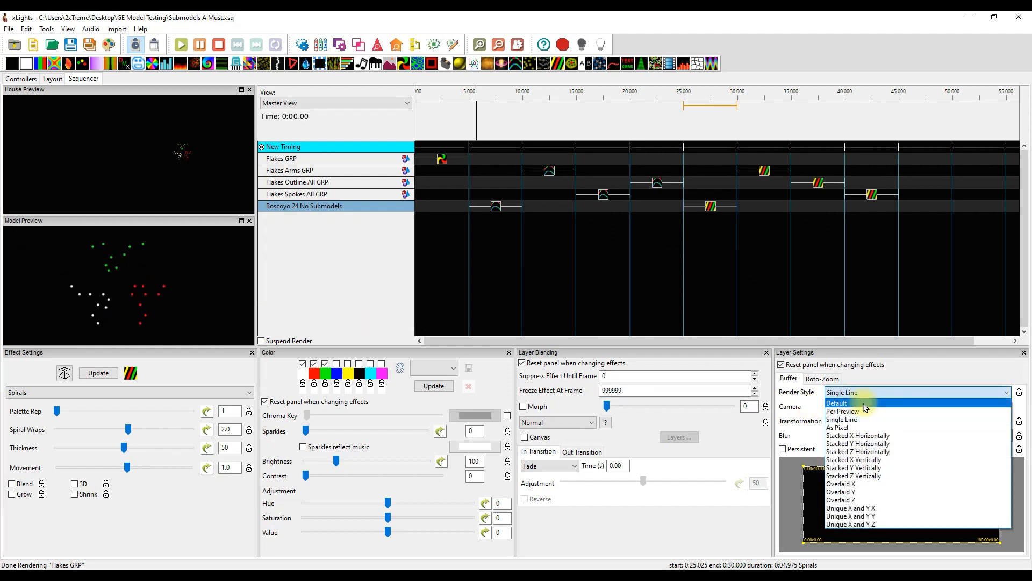
{"action": "left_click", "coordinate": [836, 402]}
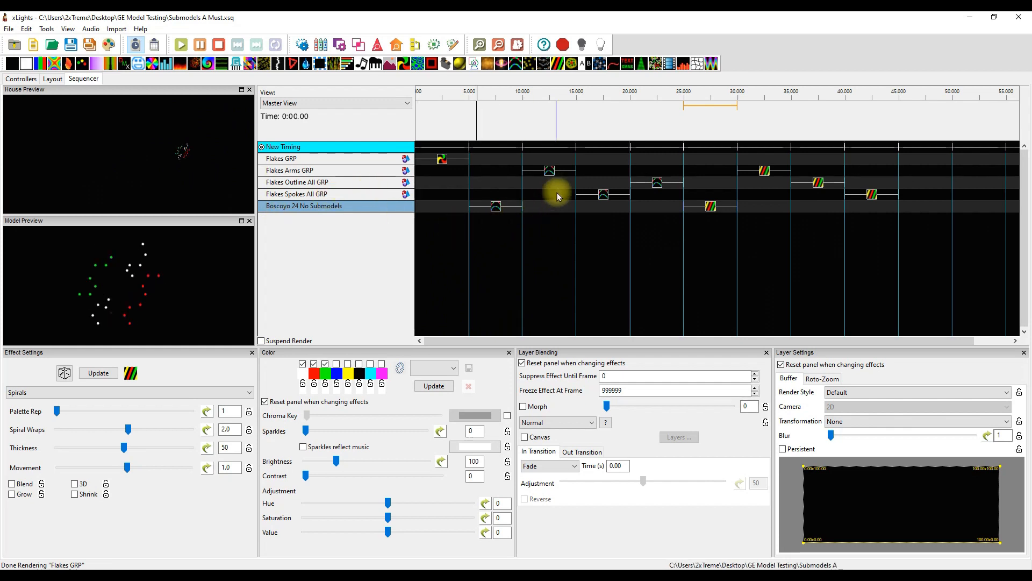
{"action": "left_click", "coordinate": [550, 171]}
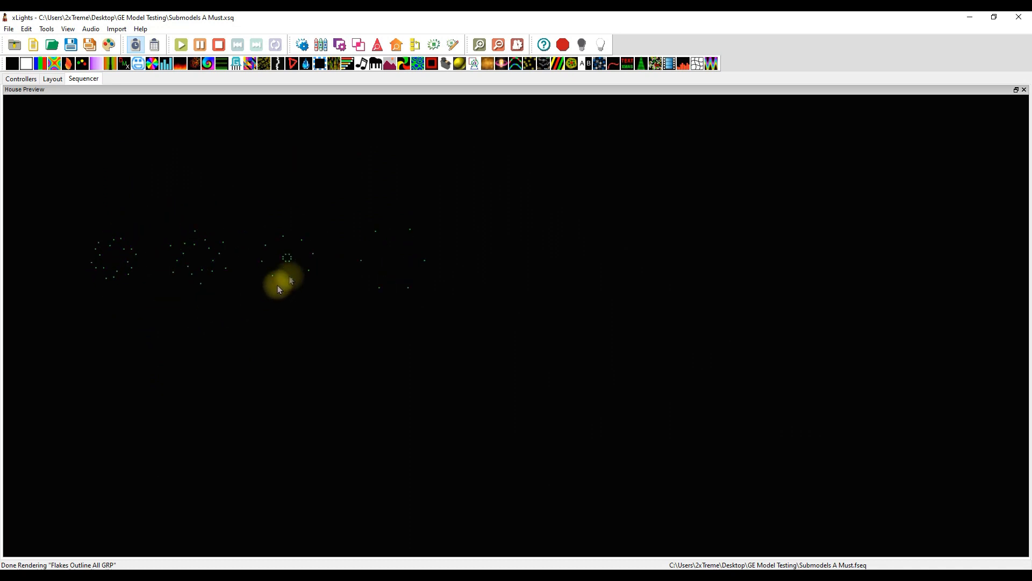
{"action": "mouse_move", "coordinate": [385, 275]}
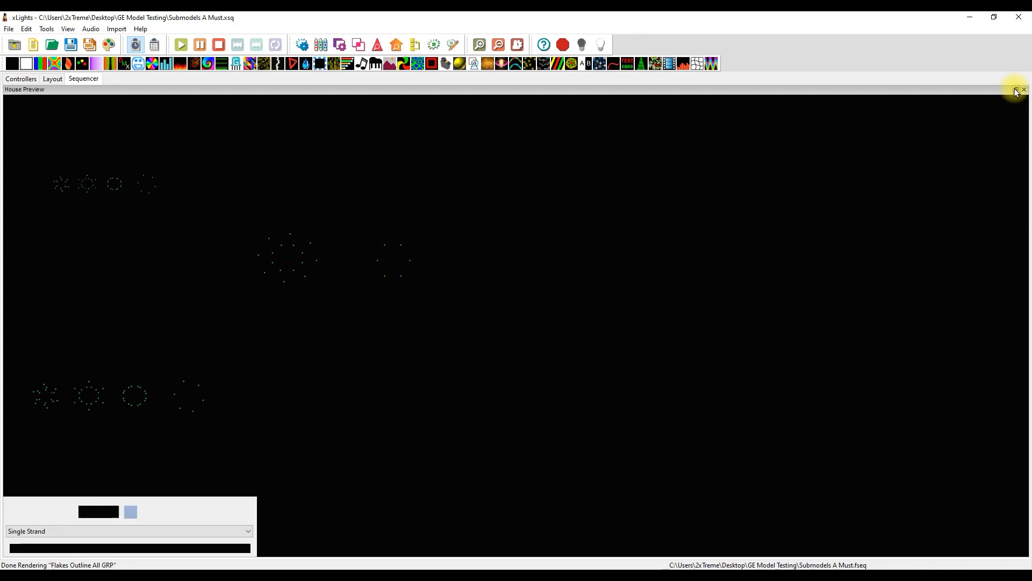
{"action": "left_click", "coordinate": [1016, 91]}
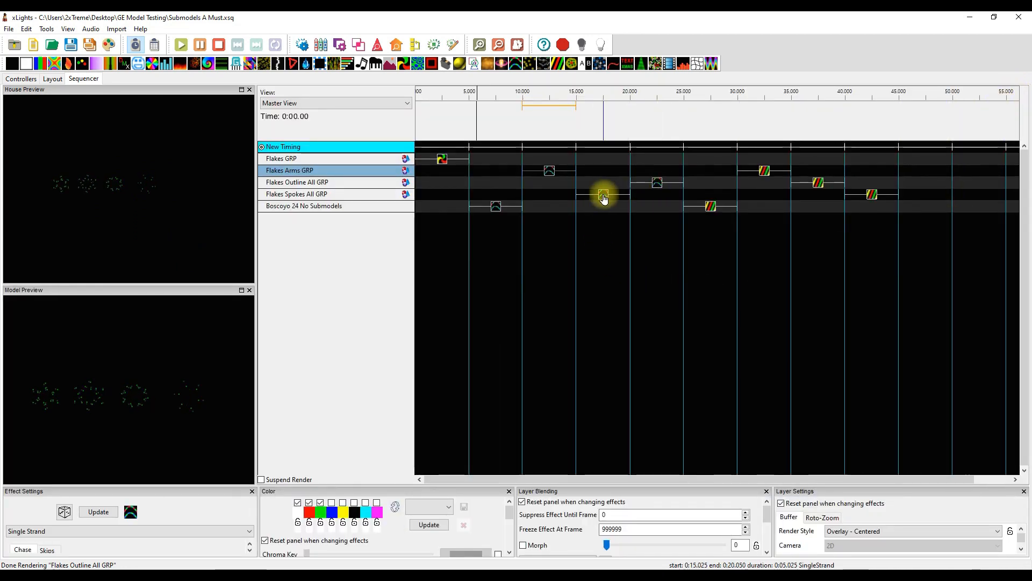
{"action": "left_click", "coordinate": [297, 194]}
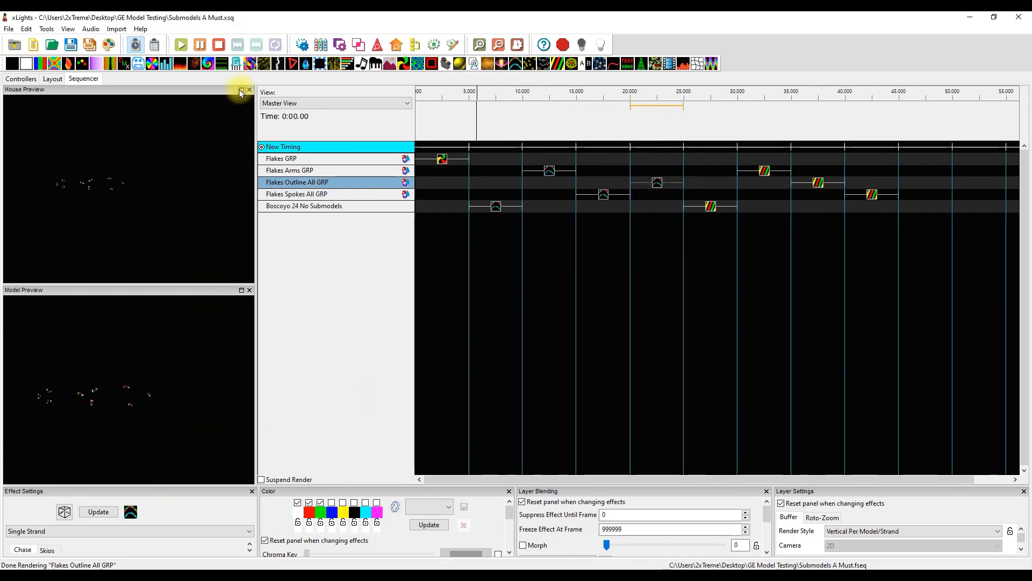
{"action": "left_click", "coordinate": [242, 90]}
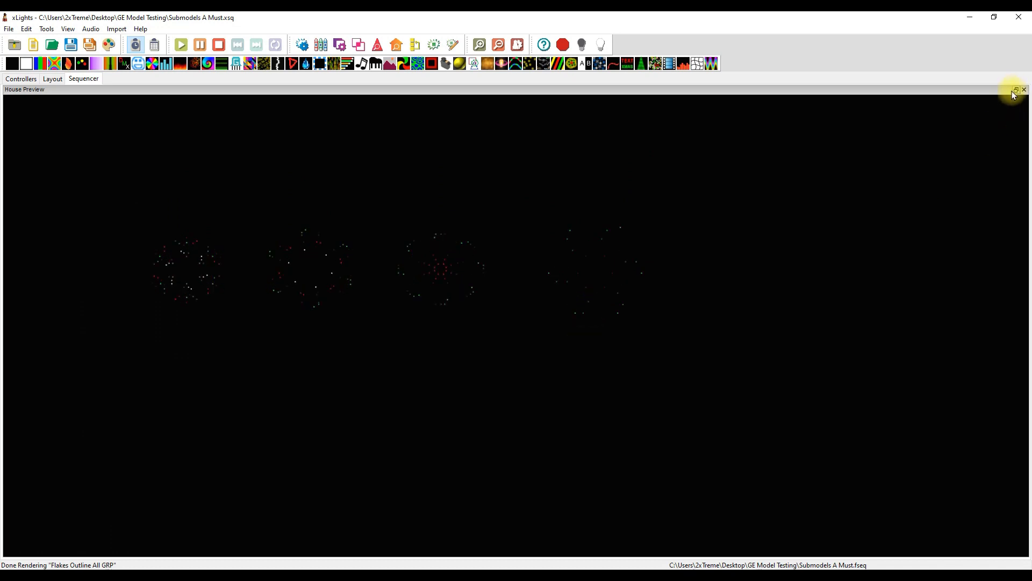
{"action": "left_click", "coordinate": [1019, 90]}
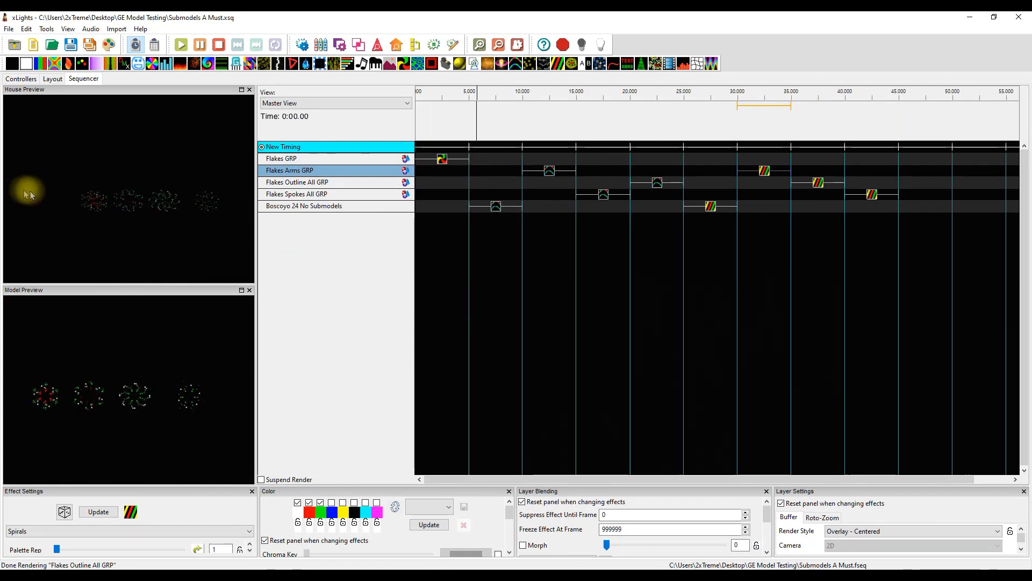
{"action": "mouse_move", "coordinate": [149, 238]}
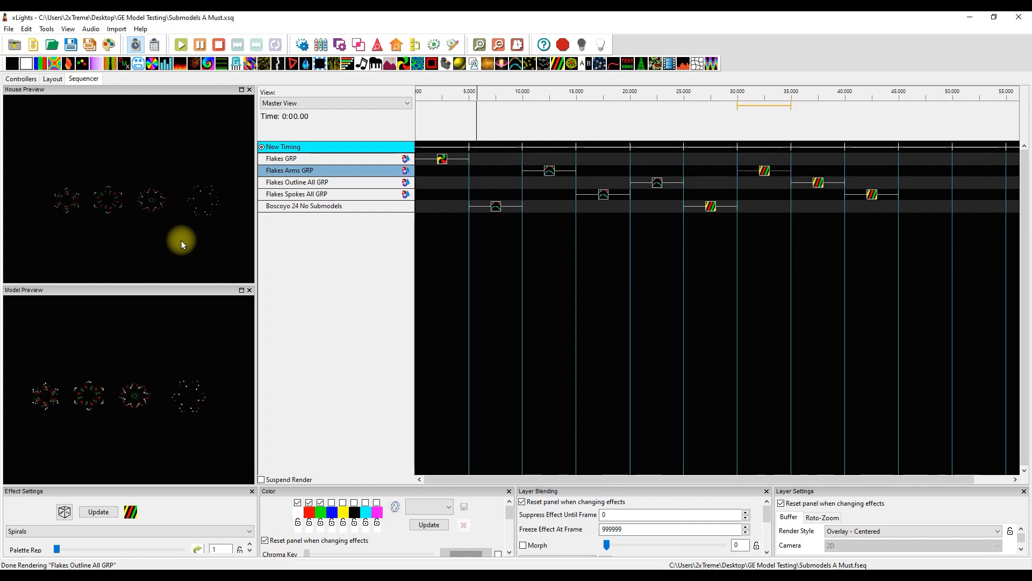
{"action": "mouse_move", "coordinate": [207, 212]}
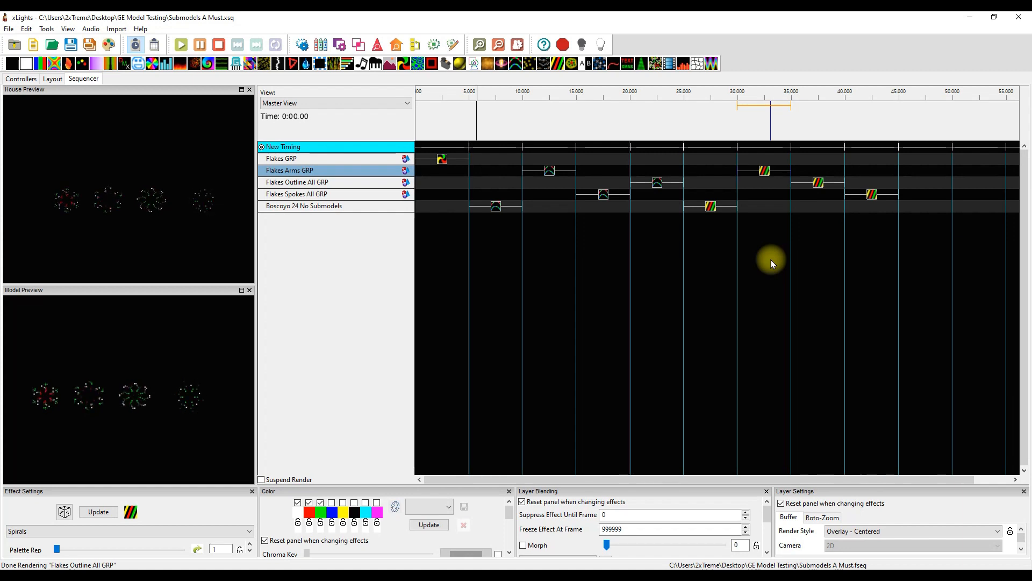
Play the Arms and Outline groups' Spirals effects, then the outline Single Strand chase
{"action": "left_click", "coordinate": [818, 183]}
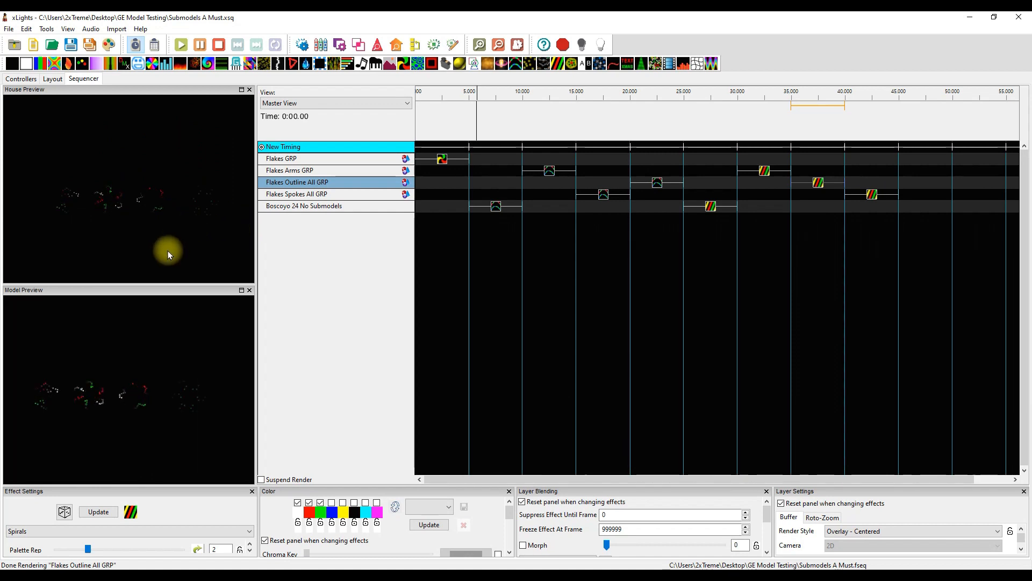
{"action": "left_click", "coordinate": [872, 194]}
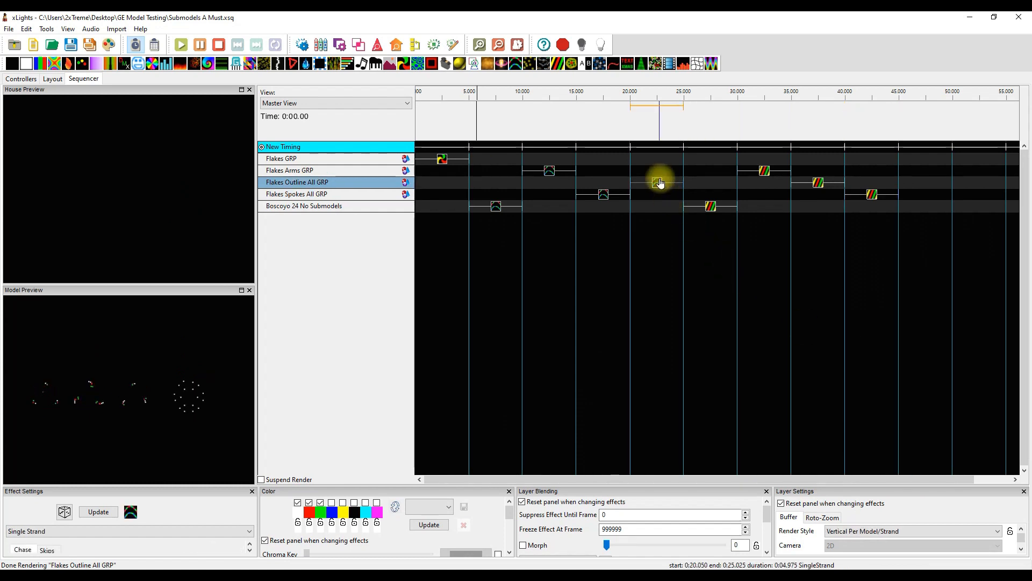
{"action": "left_click", "coordinate": [603, 201]}
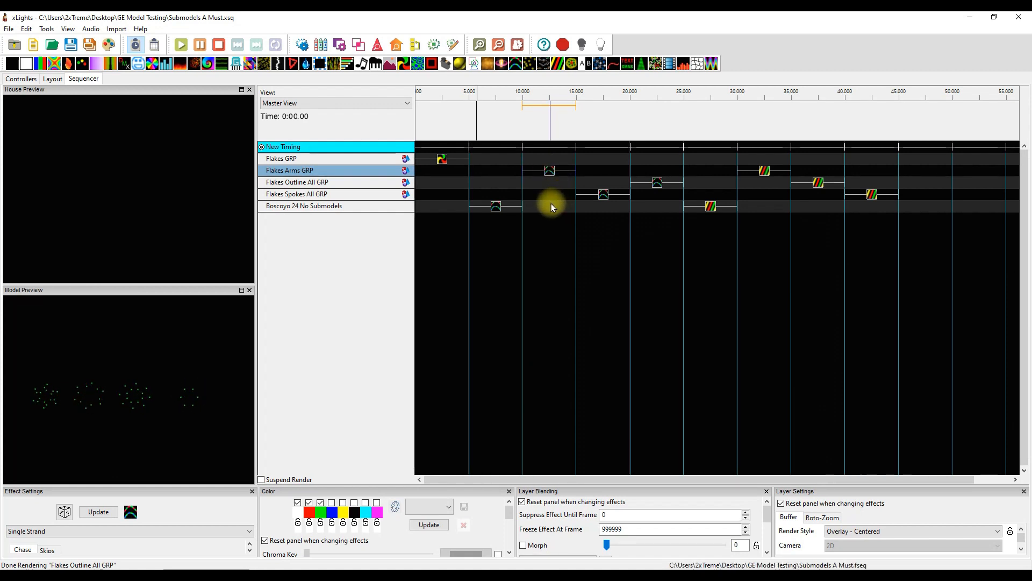
Replay the Spirals effects at 30 s and 40 s and the Outline All GRP chase
{"action": "left_click", "coordinate": [763, 170]}
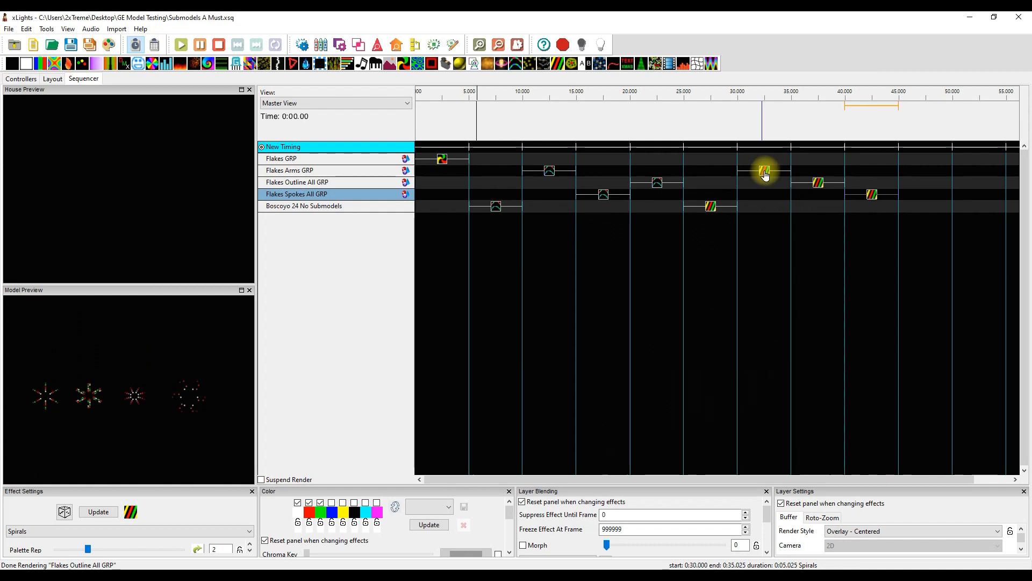
{"action": "left_click", "coordinate": [290, 170]}
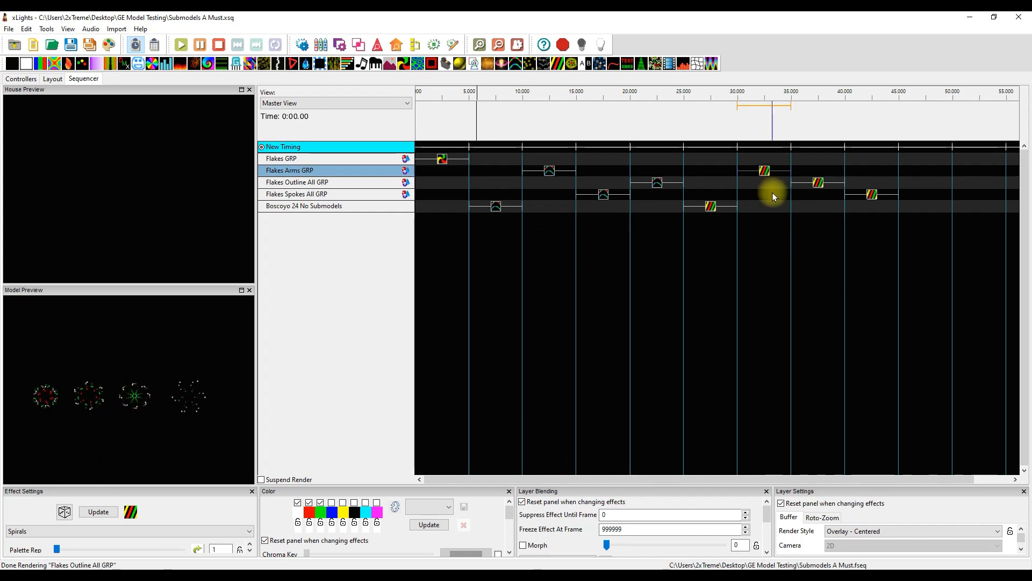
{"action": "left_click", "coordinate": [872, 197]}
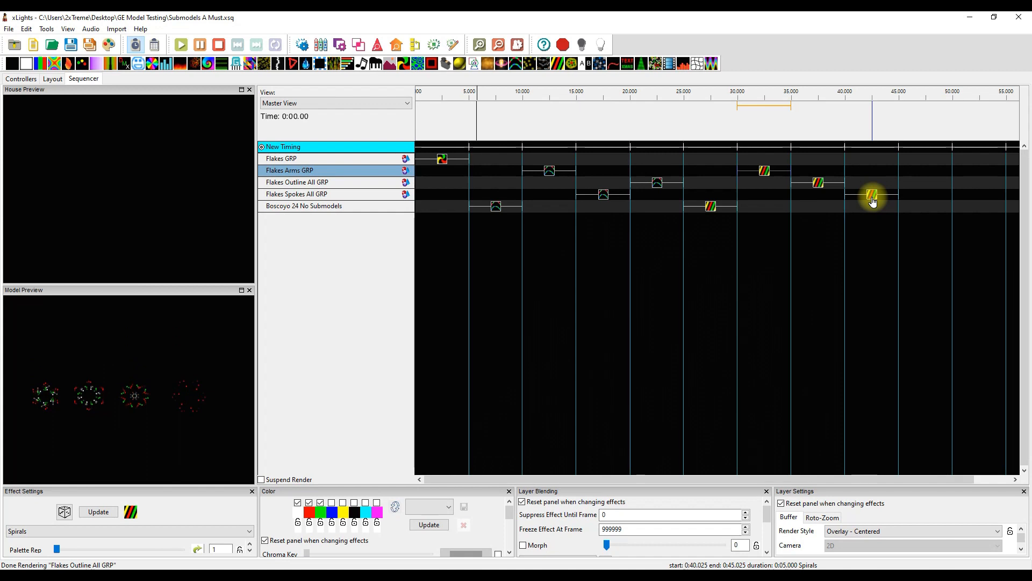
{"action": "left_click", "coordinate": [656, 183]}
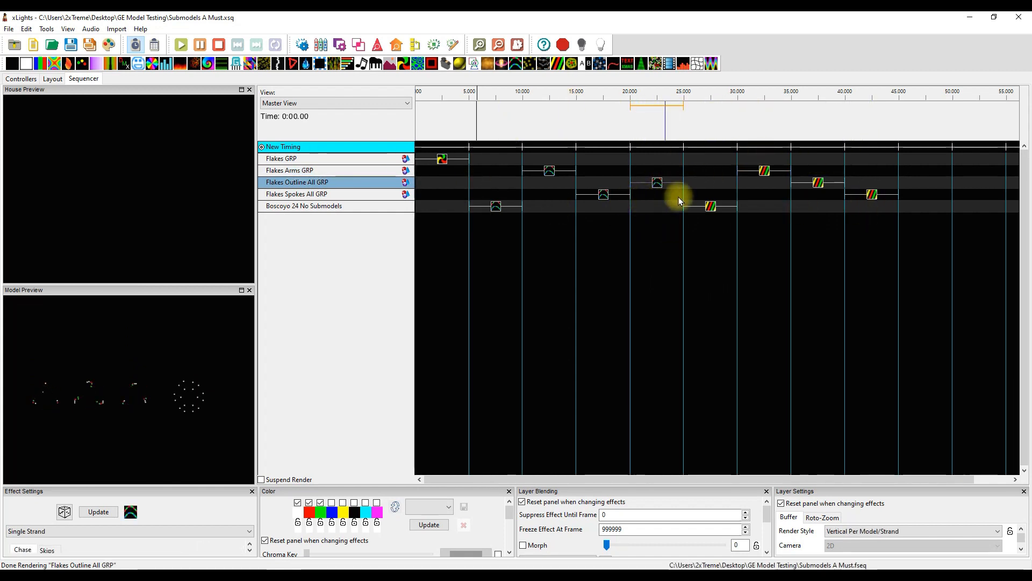
{"action": "left_click", "coordinate": [656, 183]}
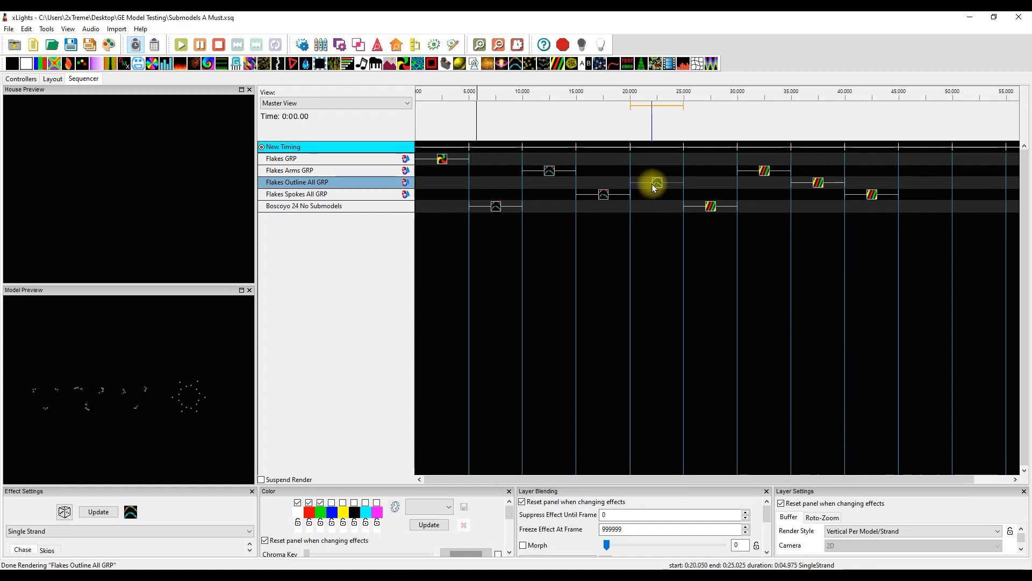